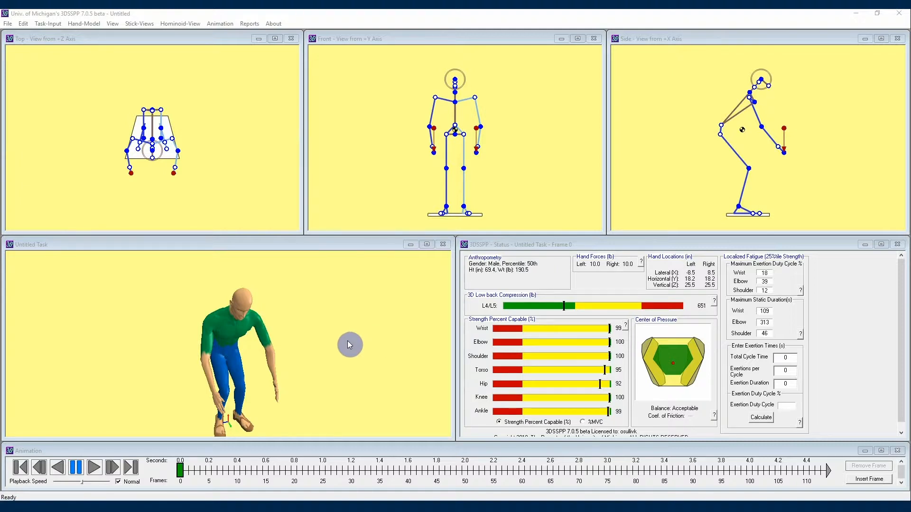
mouse_move(337, 321)
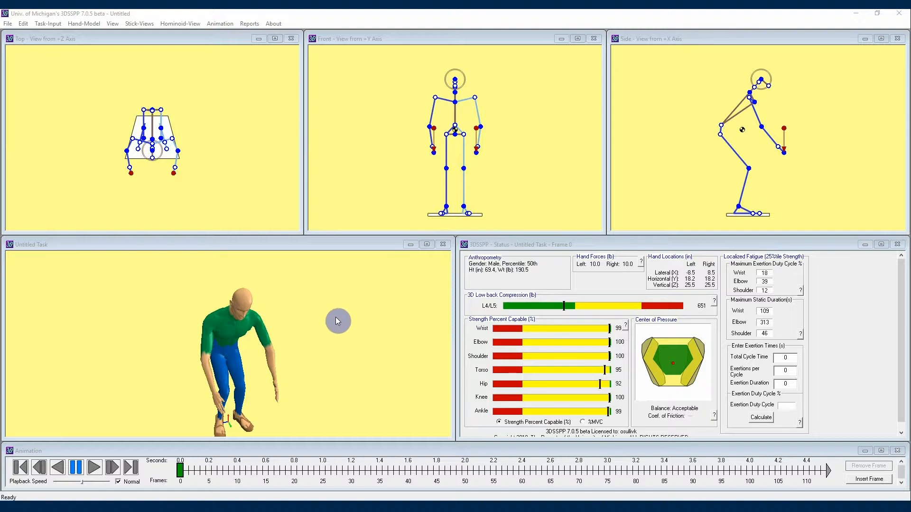
mouse_move(352, 326)
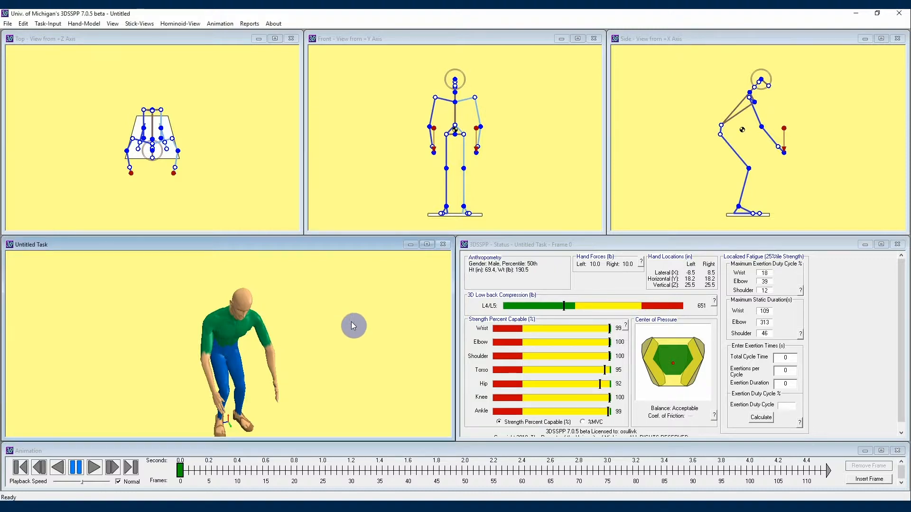
mouse_move(330, 316)
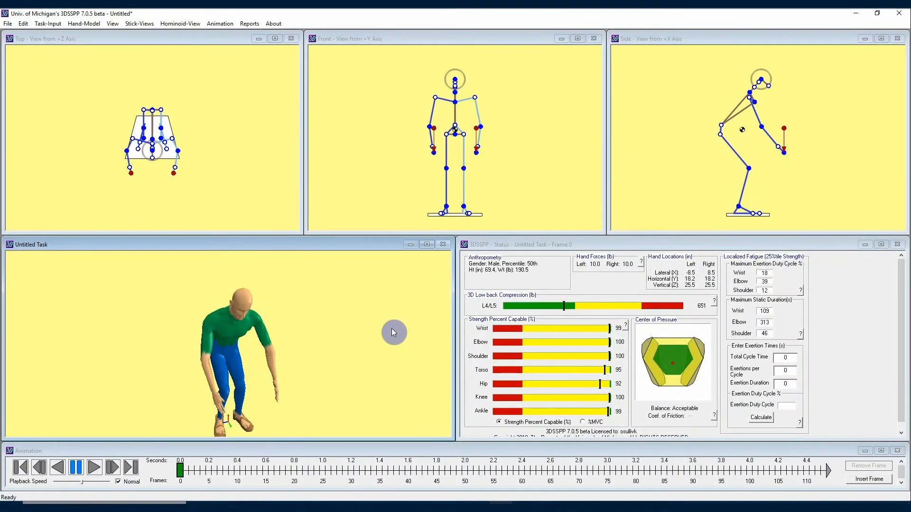
- Open Task-Input > Hand Loads and select the right-hand 10 lb load magnitude
left_click(48, 24)
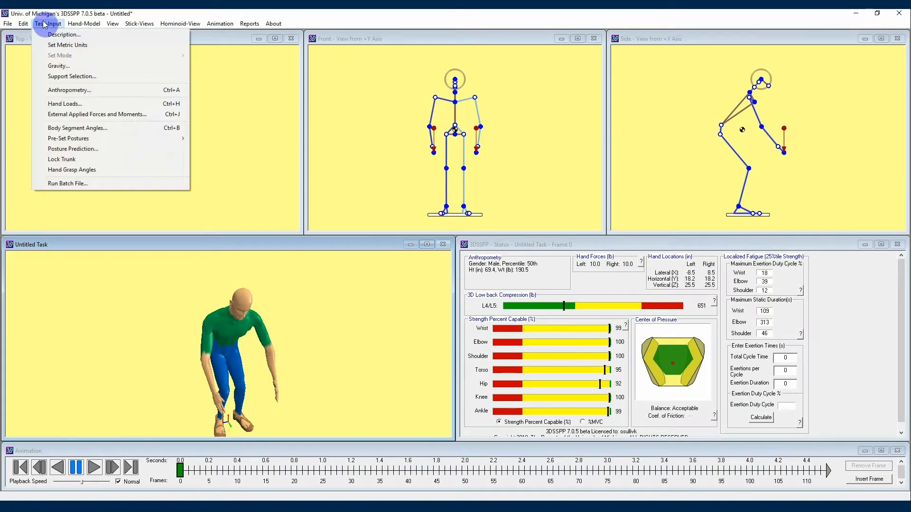
mouse_move(65, 104)
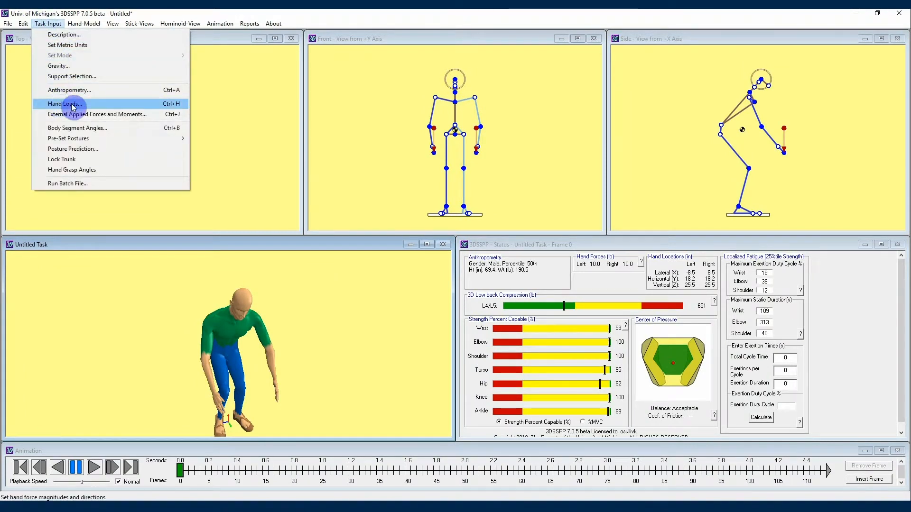
left_click(64, 103)
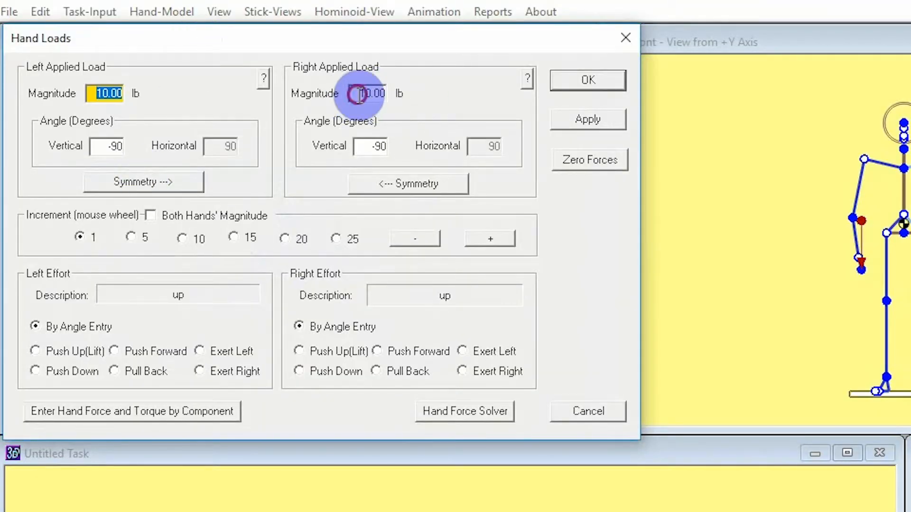
left_click(108, 93)
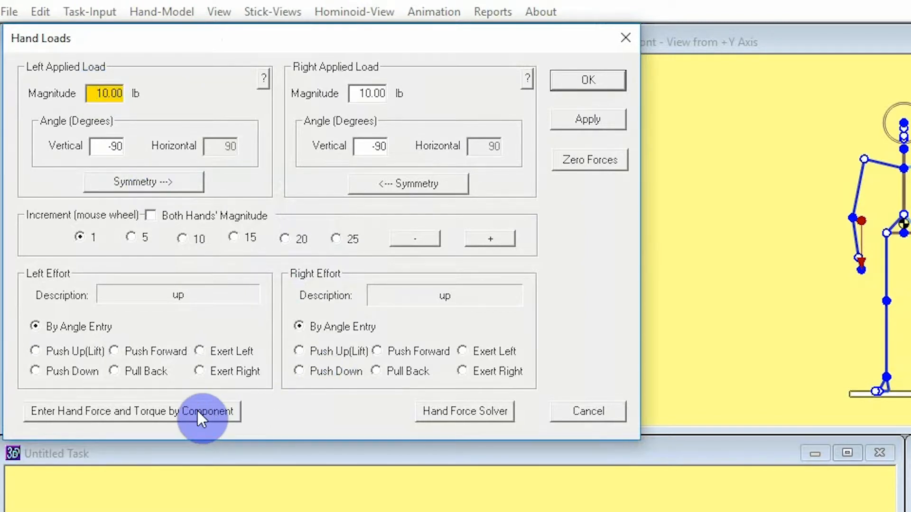
- Enter a −20 lb Y force on the left hand by component and apply it
left_click(133, 412)
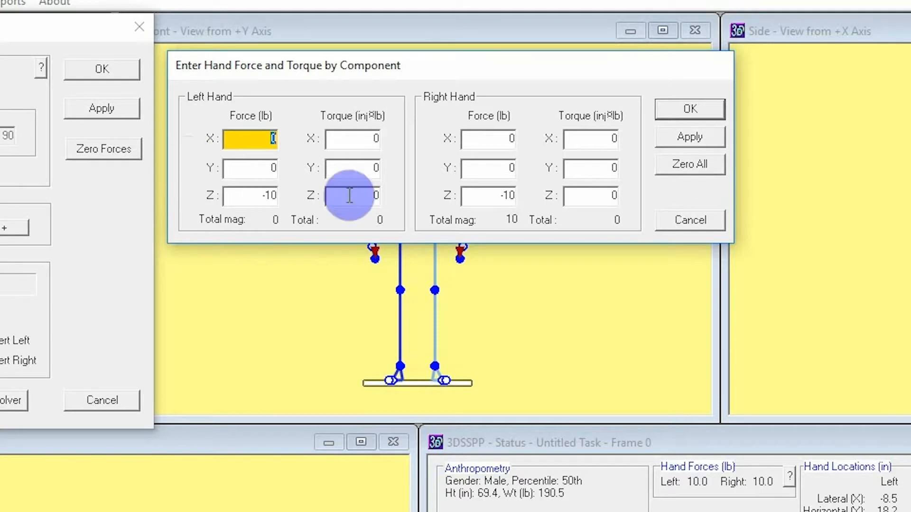
mouse_move(250, 194)
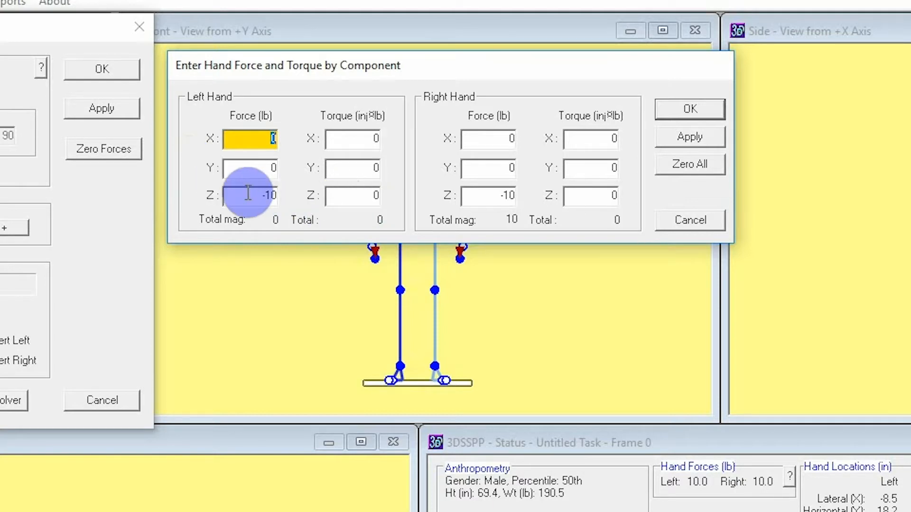
left_click(250, 195)
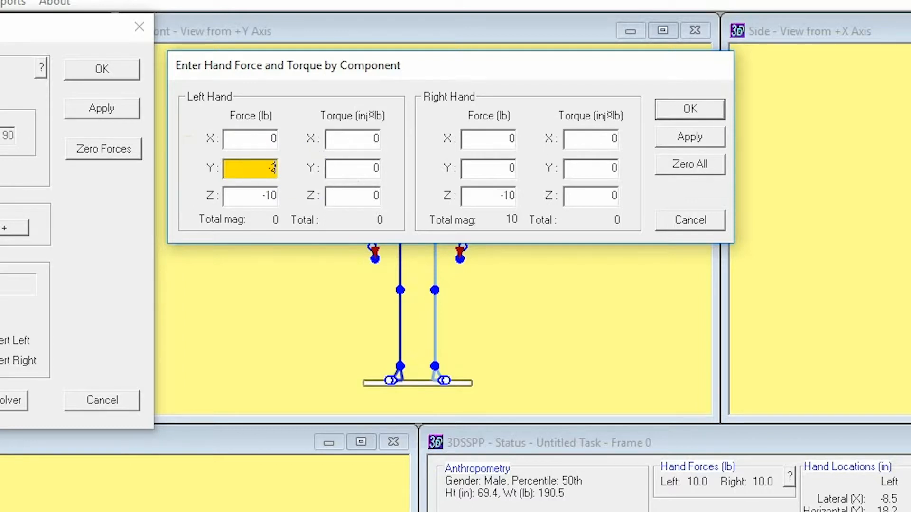
left_click(590, 92)
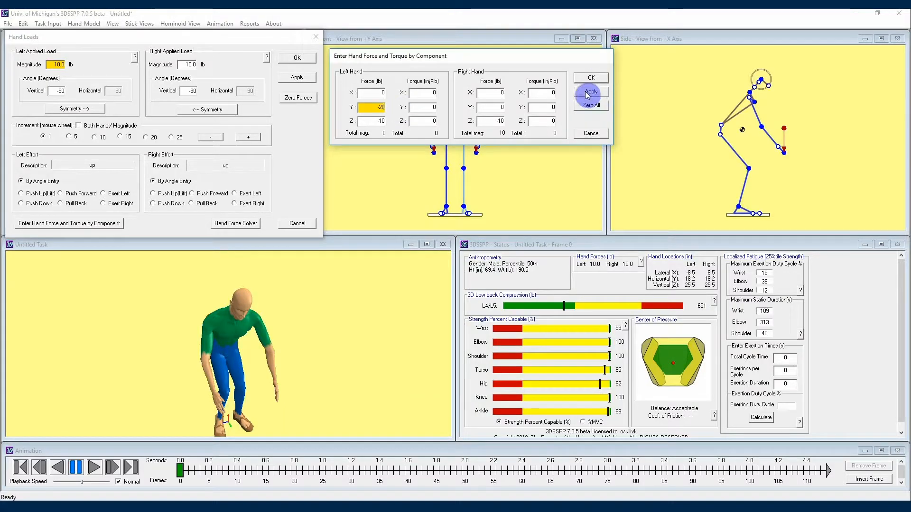
left_click(590, 92)
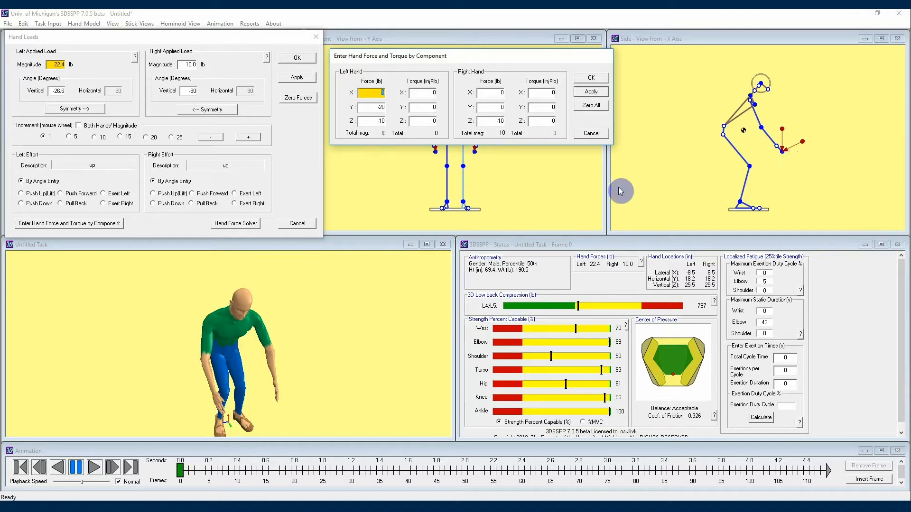
mouse_move(442, 123)
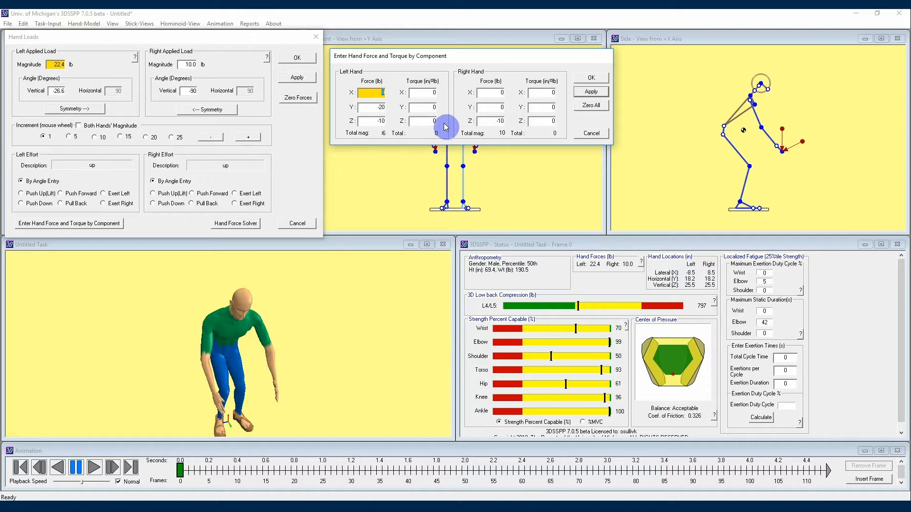
- Set left-hand Y torque to −20, apply, and close the component dialog with OK
left_click(590, 91)
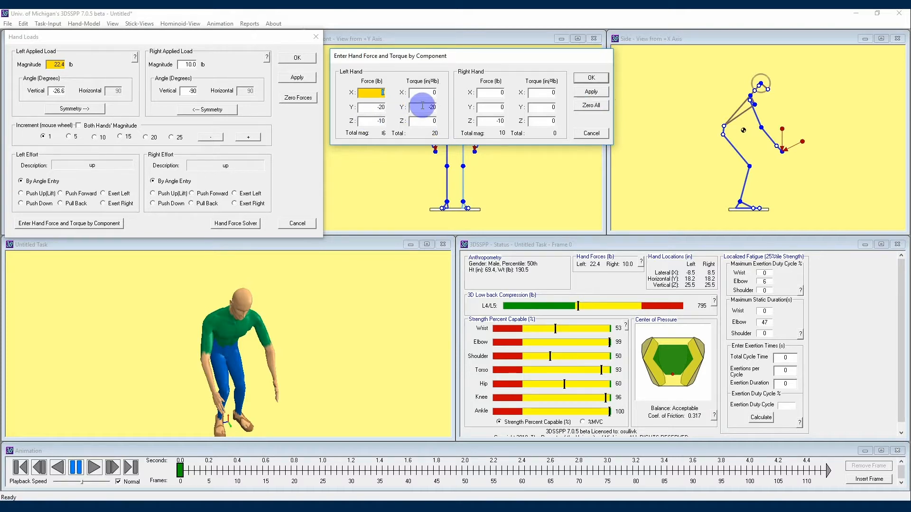
left_click(425, 108)
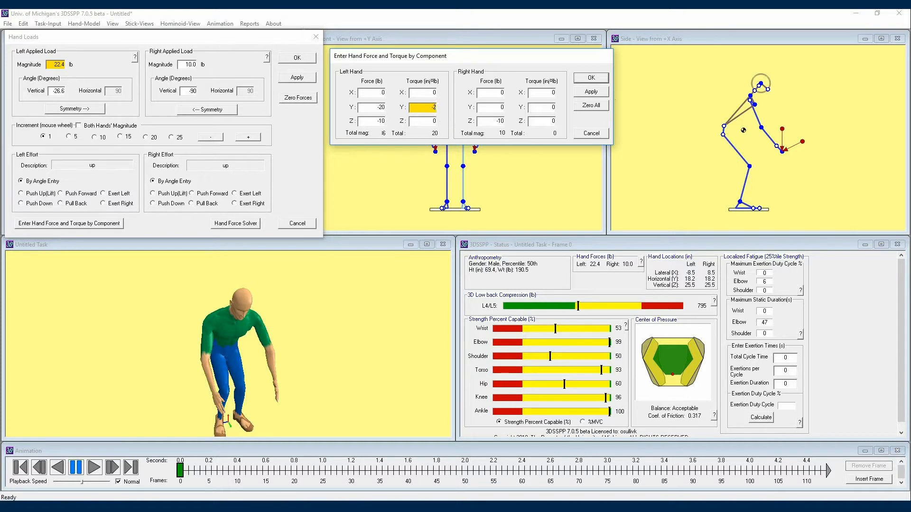
left_click(590, 92)
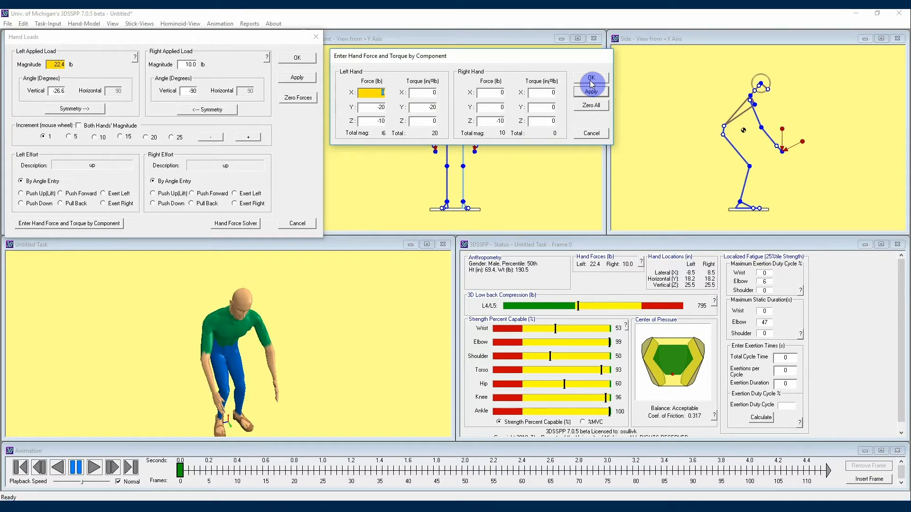
left_click(590, 79)
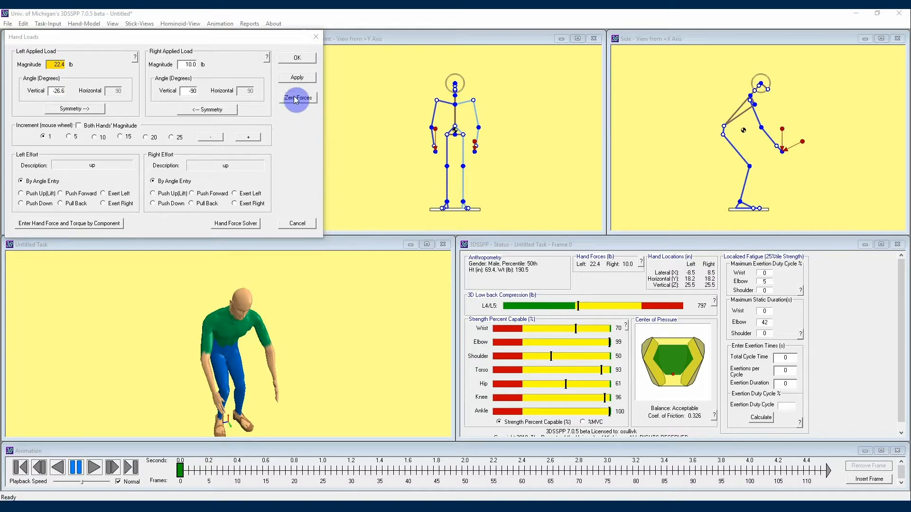
- Zero both hand forces and set the effort to Push Up (Lift)
left_click(298, 98)
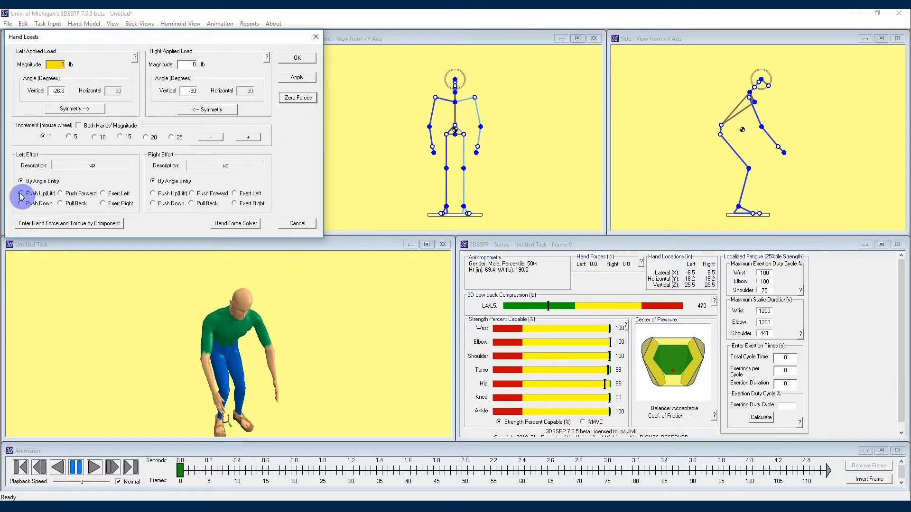
left_click(152, 194)
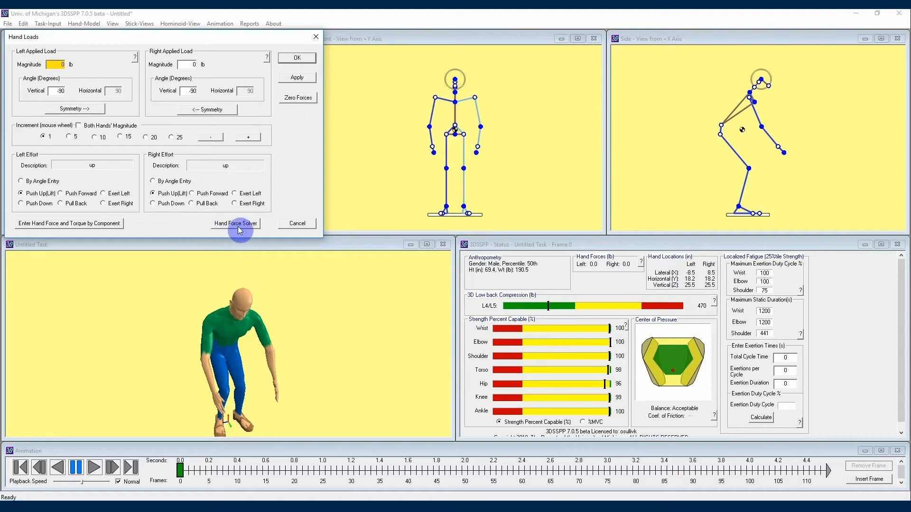
- Open the Hand Force Solver from the Hand Loads dialog
left_click(235, 223)
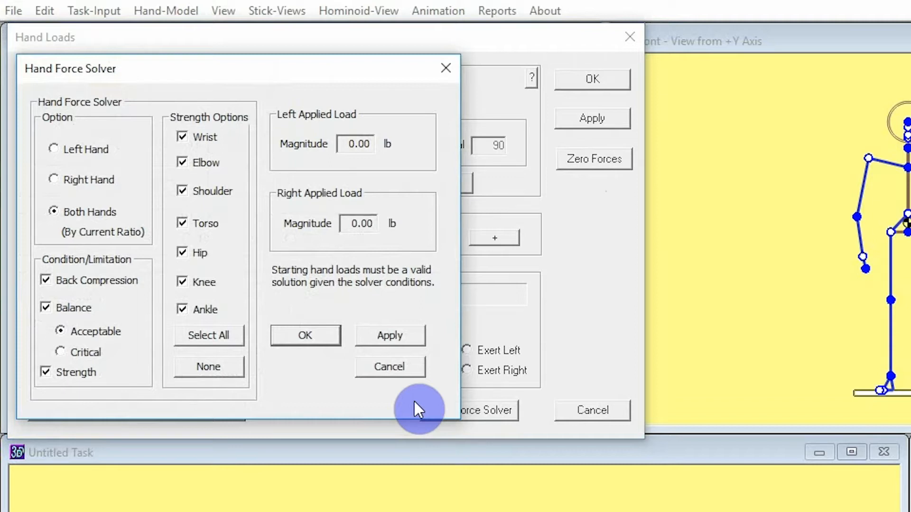
mouse_move(139, 142)
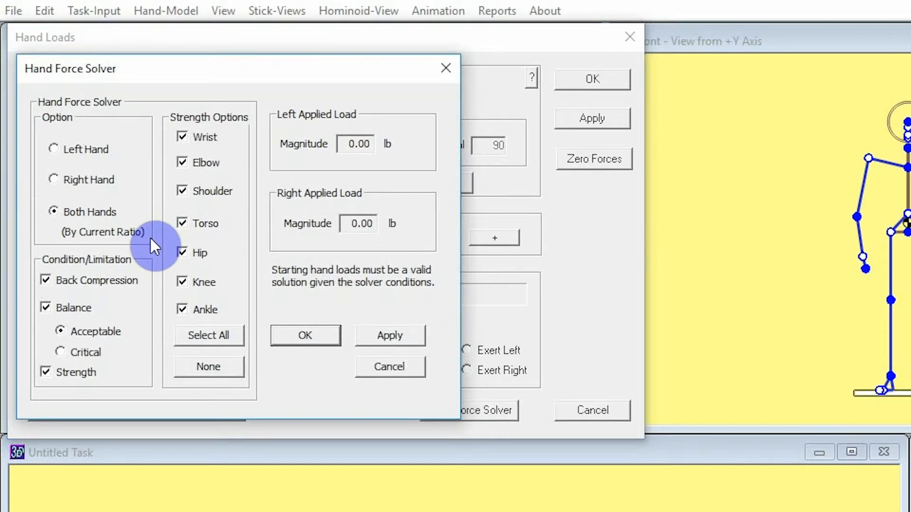
mouse_move(154, 262)
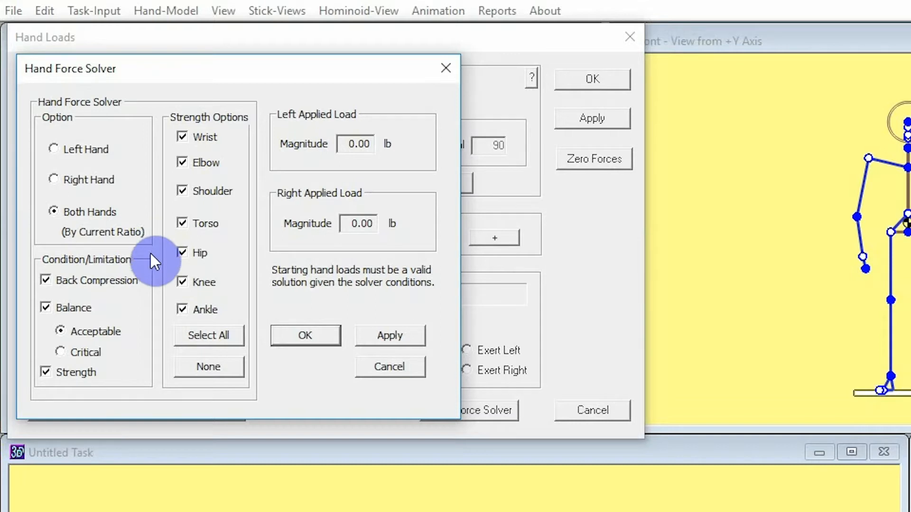
mouse_move(146, 307)
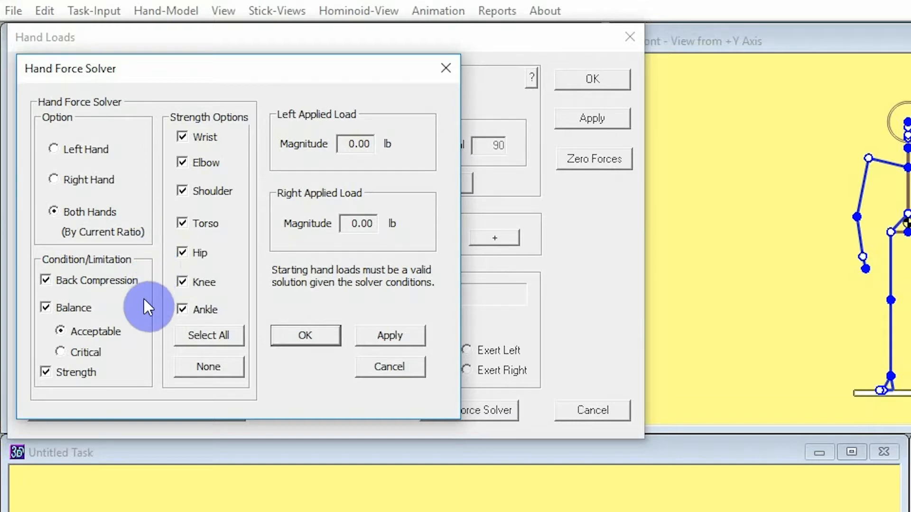
mouse_move(146, 380)
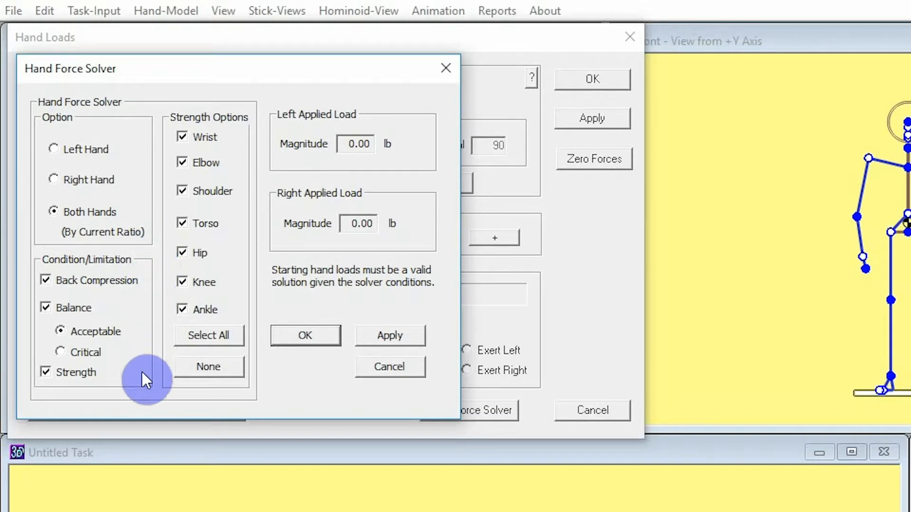
mouse_move(113, 380)
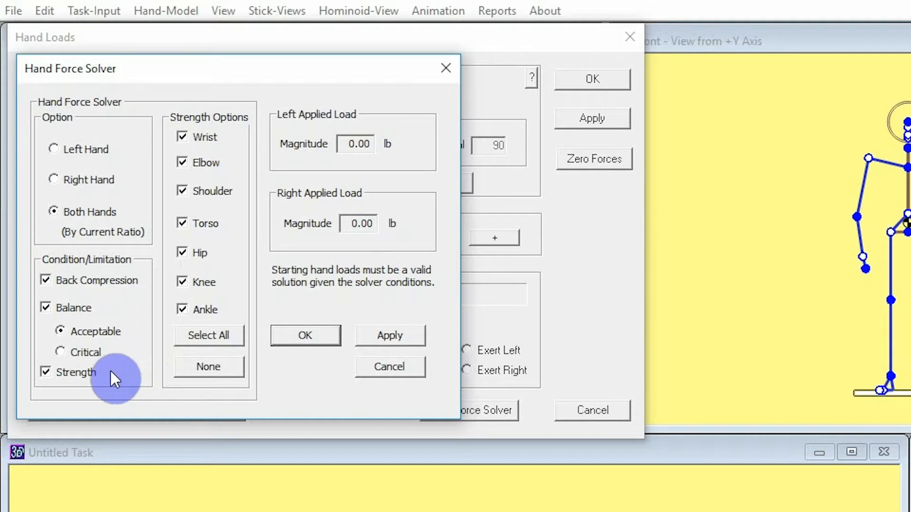
- Limit the solver to Back Compression only and apply, giving 17 lb per hand
left_click(46, 308)
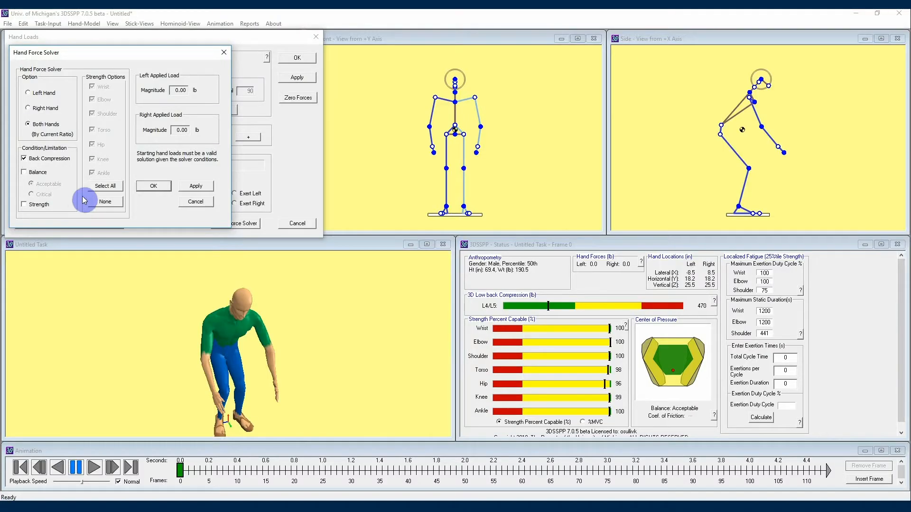
mouse_move(207, 114)
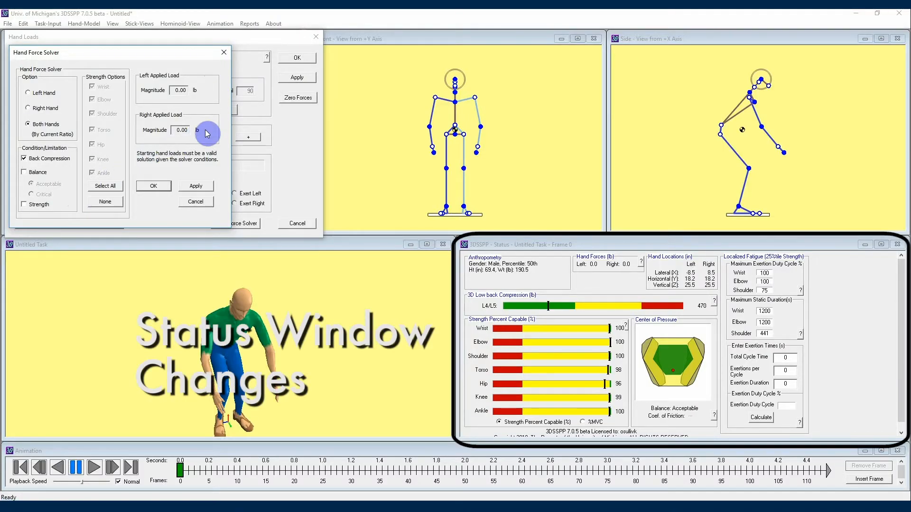
left_click(196, 186)
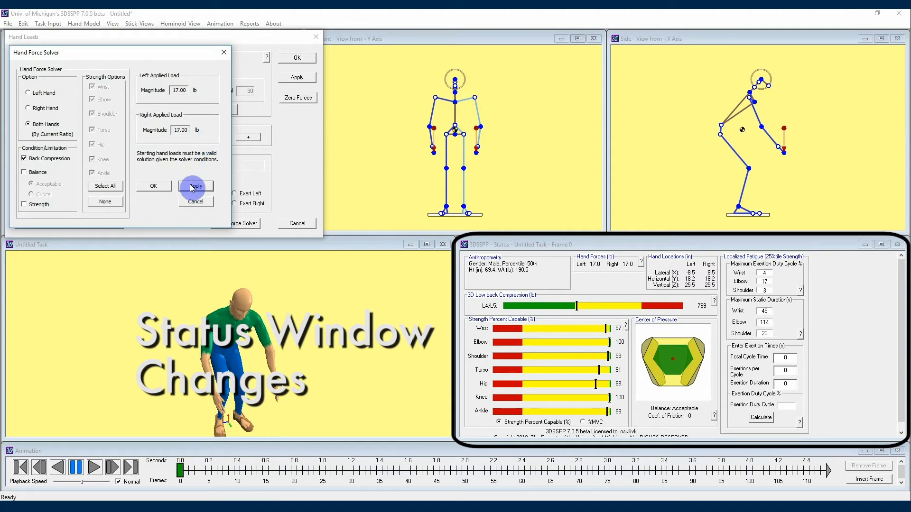